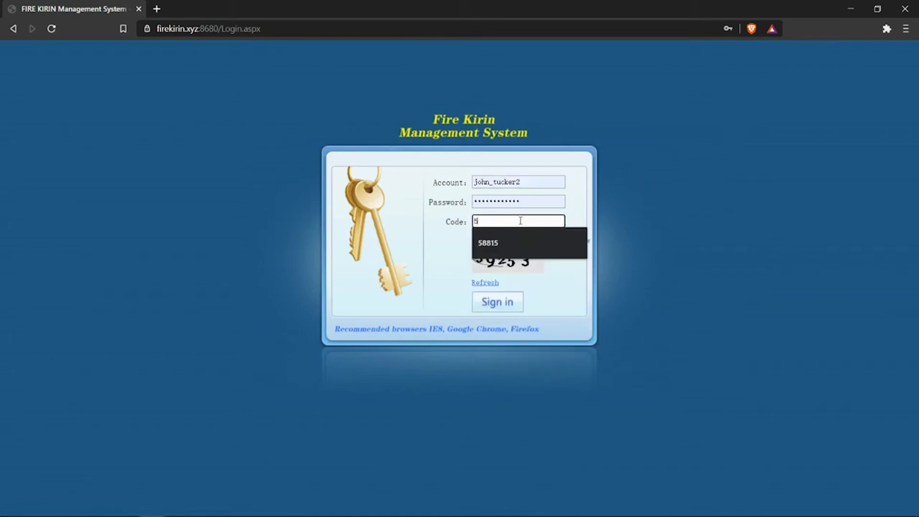
Enter the remaining captcha digits 925 and sign in to the management backend.
{"action": "type", "text": "925"}
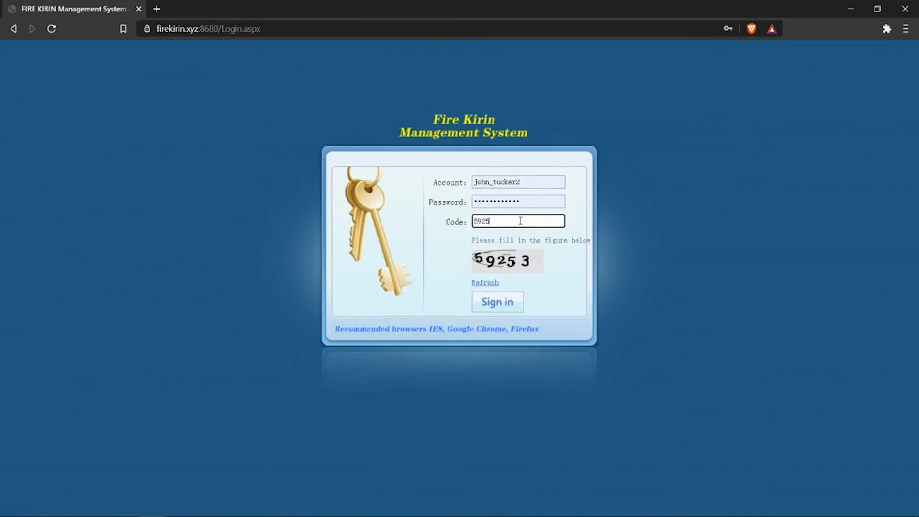
{"action": "left_click", "coordinate": [497, 302]}
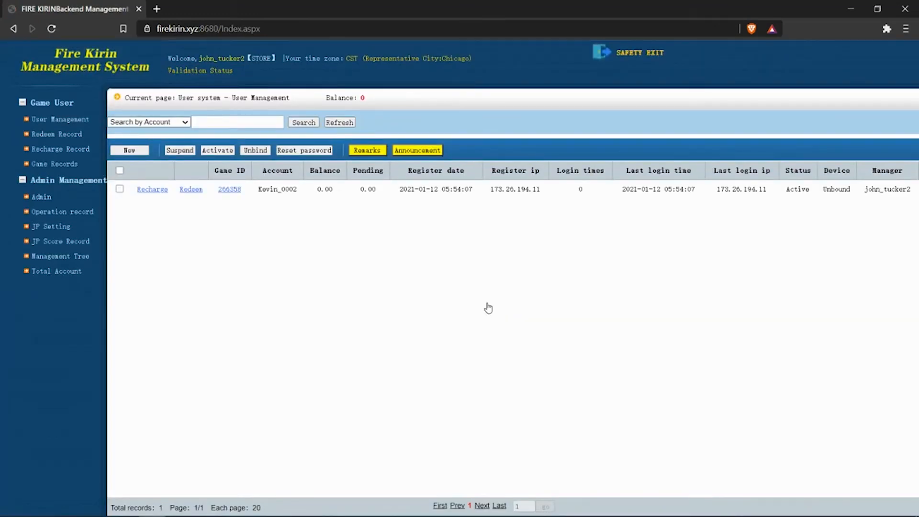
{"action": "mouse_move", "coordinate": [486, 300]}
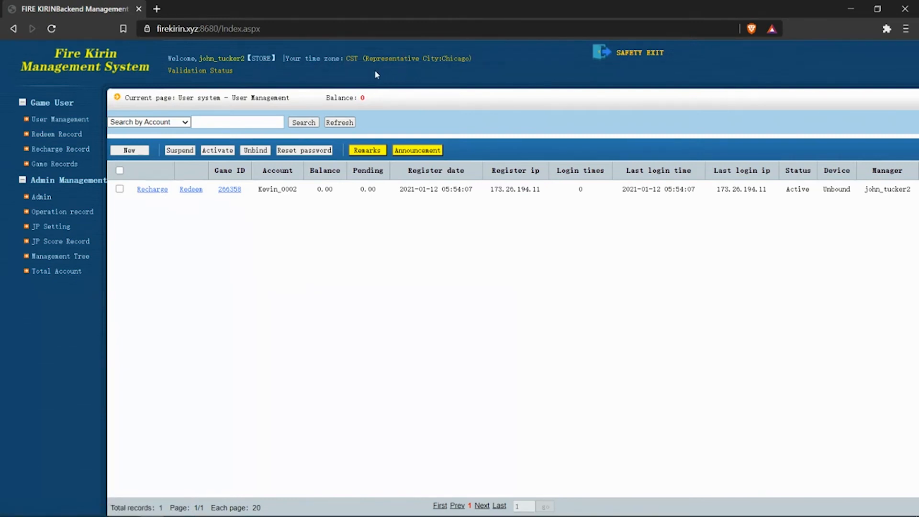
{"action": "mouse_move", "coordinate": [338, 81]}
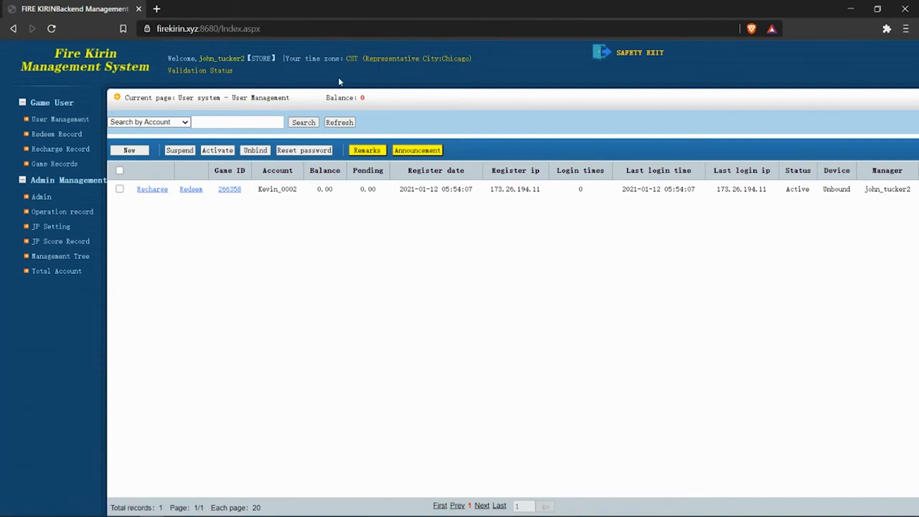
{"action": "mouse_move", "coordinate": [225, 226]}
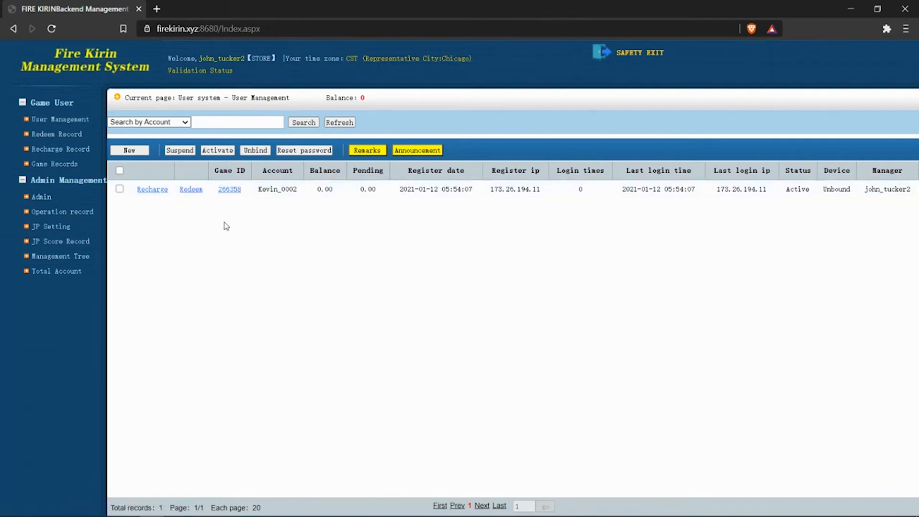
{"action": "mouse_move", "coordinate": [150, 211]}
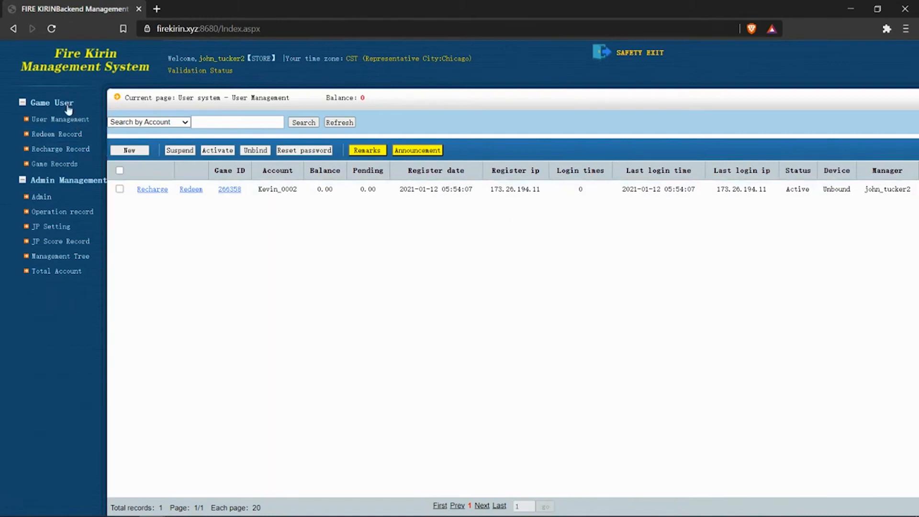
{"action": "mouse_move", "coordinate": [81, 106]}
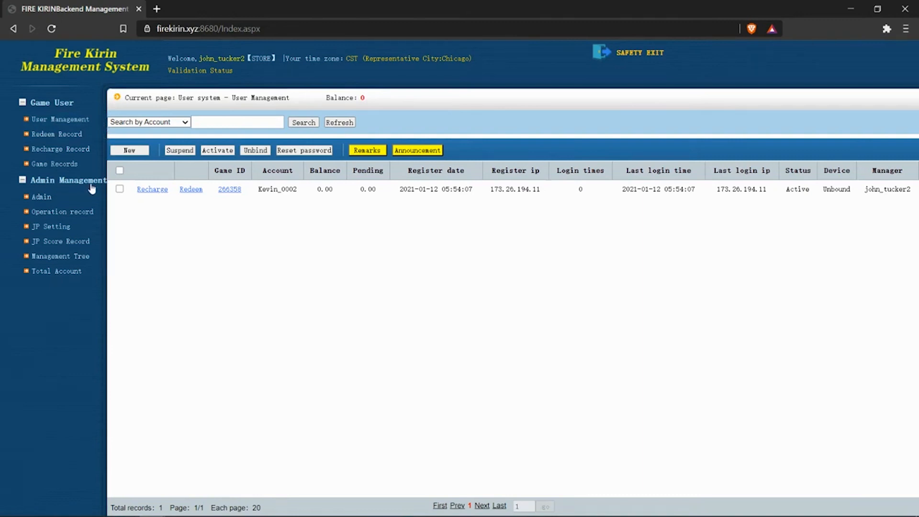
{"action": "mouse_move", "coordinate": [69, 109]}
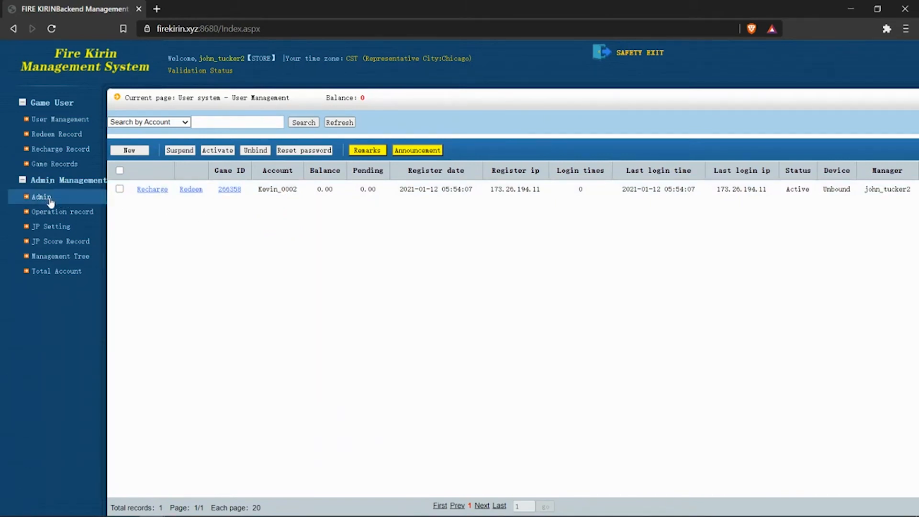
Open the Admin list under Admin Management showing the cashier and store accounts.
{"action": "left_click", "coordinate": [41, 196]}
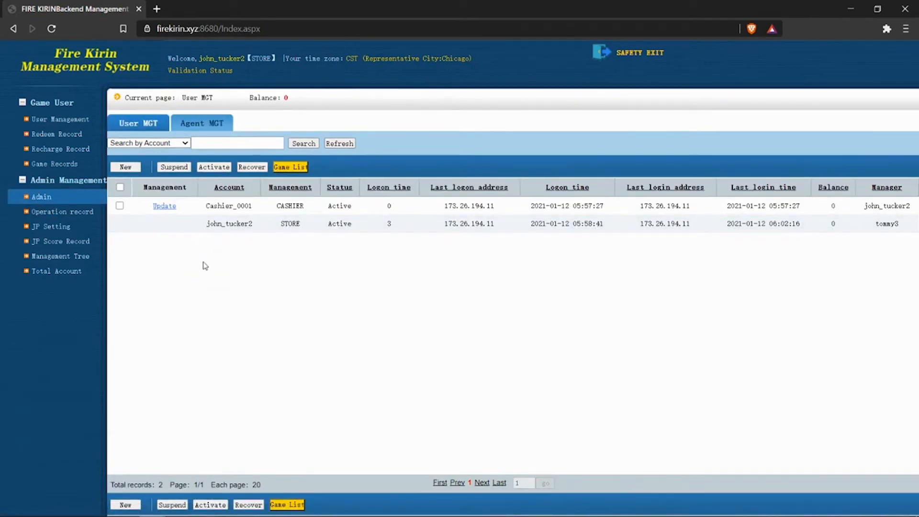
{"action": "left_click", "coordinate": [296, 224]}
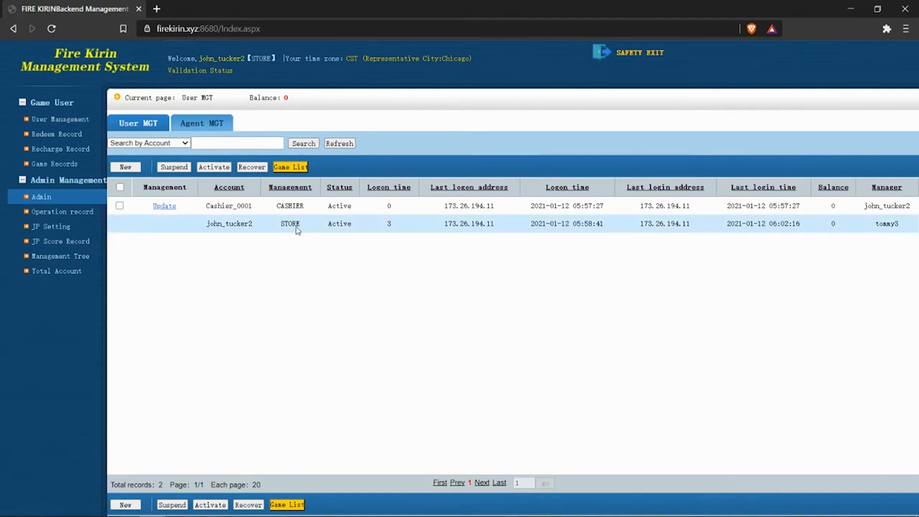
{"action": "mouse_move", "coordinate": [308, 228]}
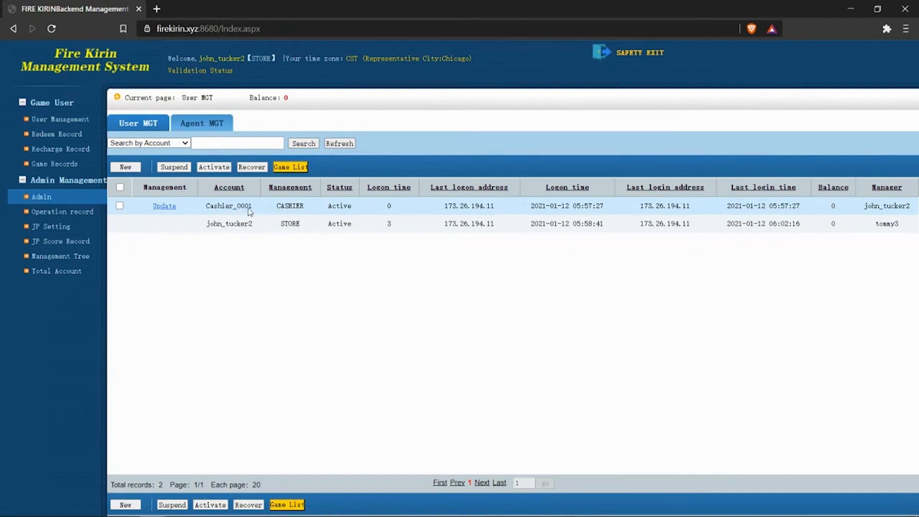
{"action": "mouse_move", "coordinate": [144, 209]}
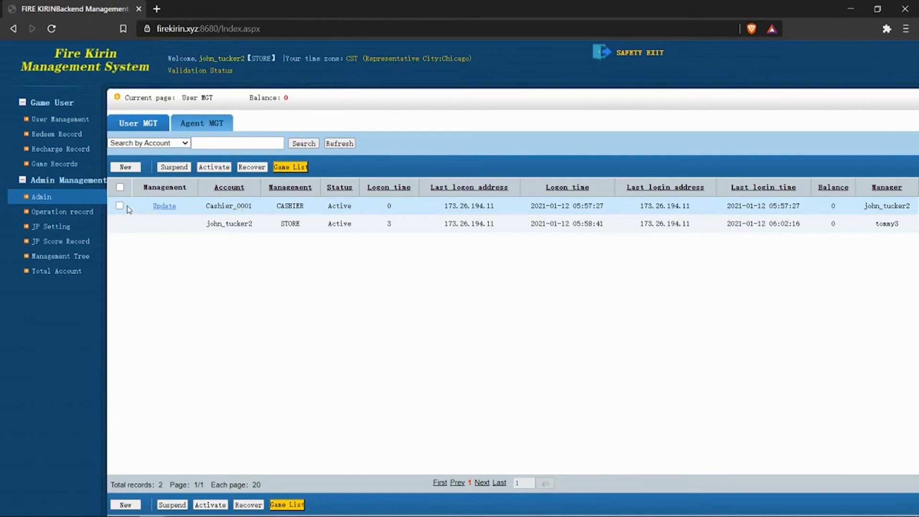
Suspend the Cashier_0001 account.
{"action": "left_click", "coordinate": [120, 206]}
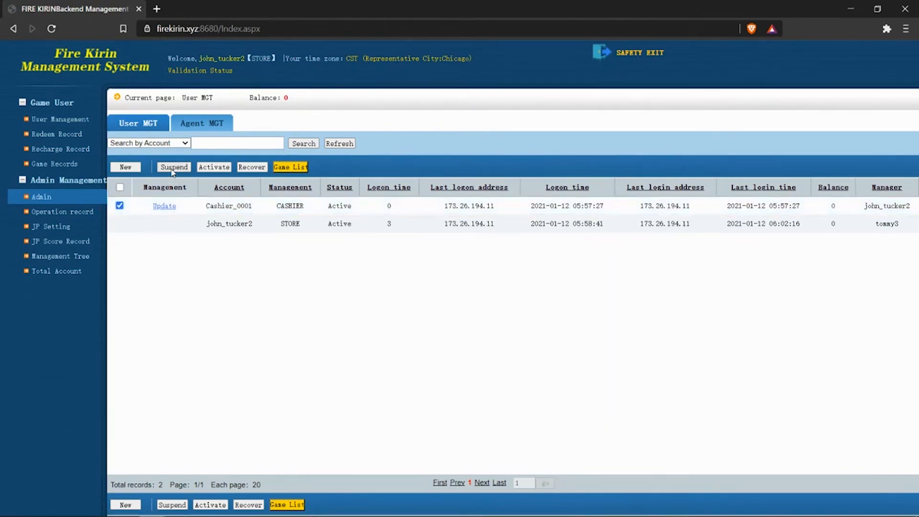
{"action": "left_click", "coordinate": [173, 167]}
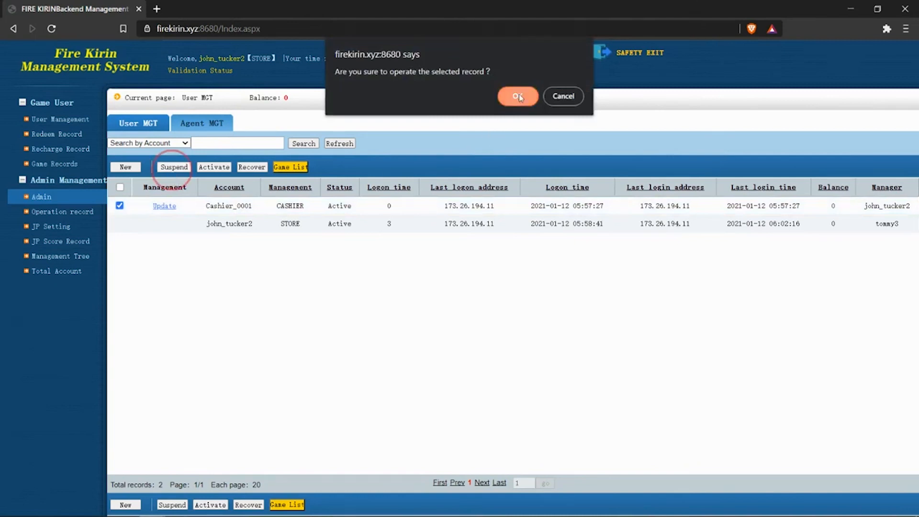
{"action": "left_click", "coordinate": [518, 97]}
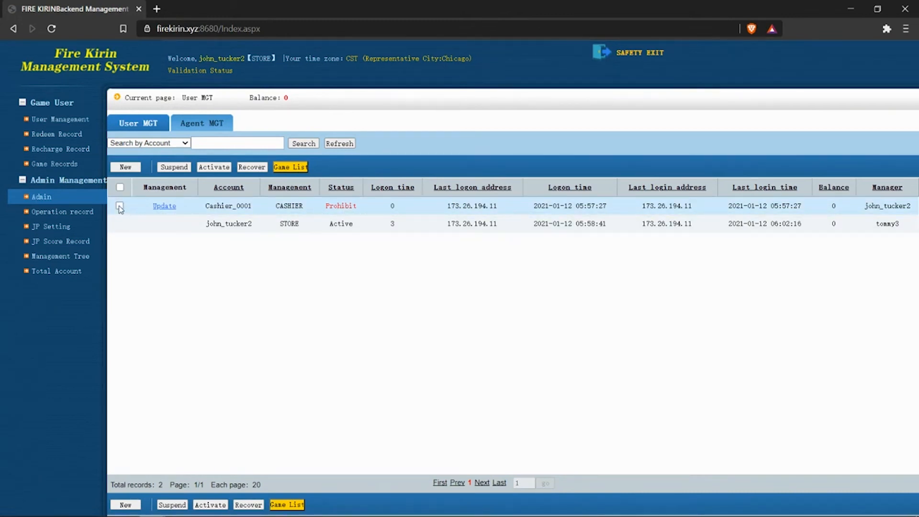
Reactivate the Cashier_0001 account.
{"action": "left_click", "coordinate": [120, 206]}
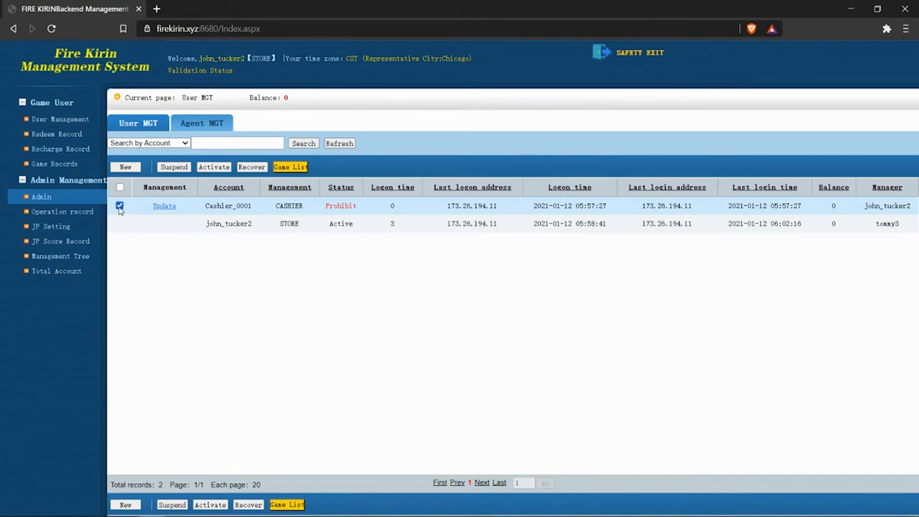
{"action": "left_click", "coordinate": [214, 167]}
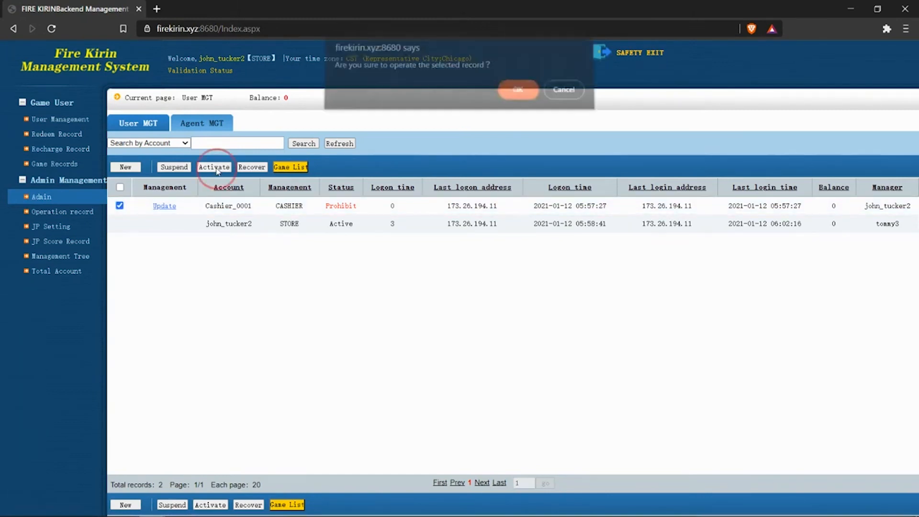
{"action": "left_click", "coordinate": [517, 89]}
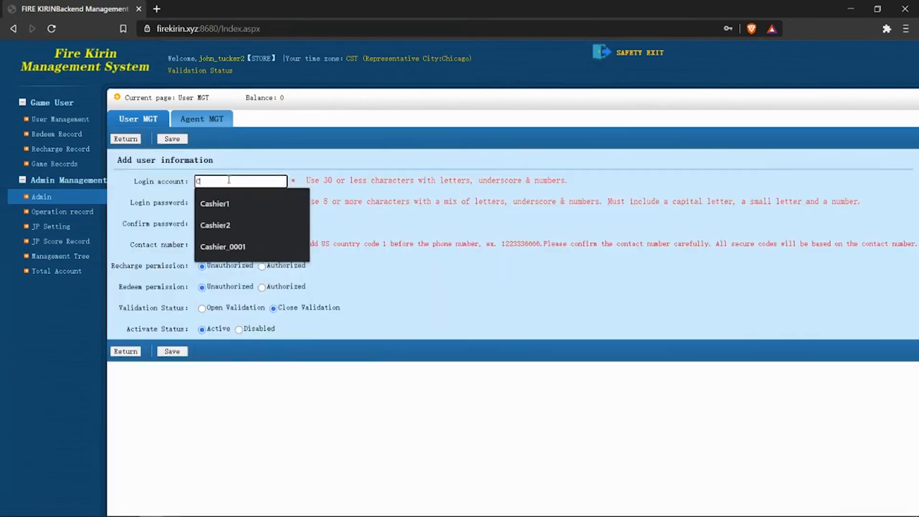
{"action": "type", "text": "Cashier"}
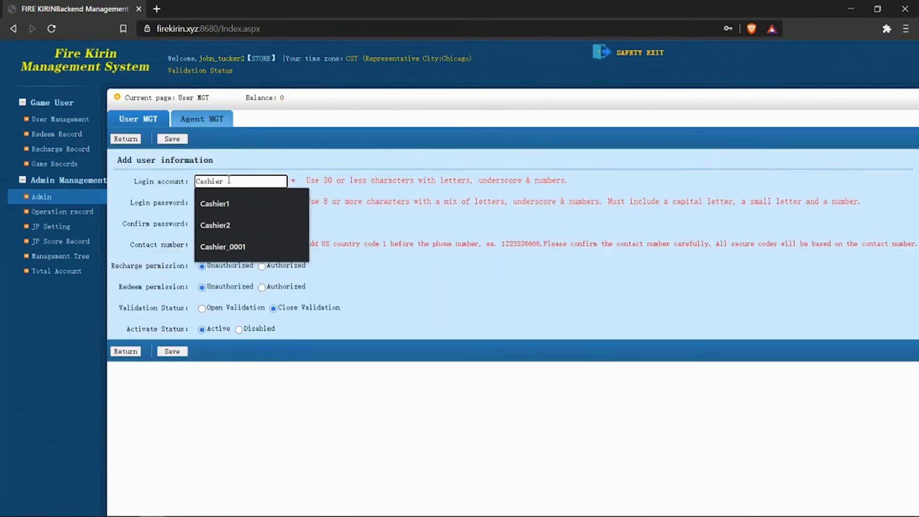
{"action": "left_click", "coordinate": [215, 225]}
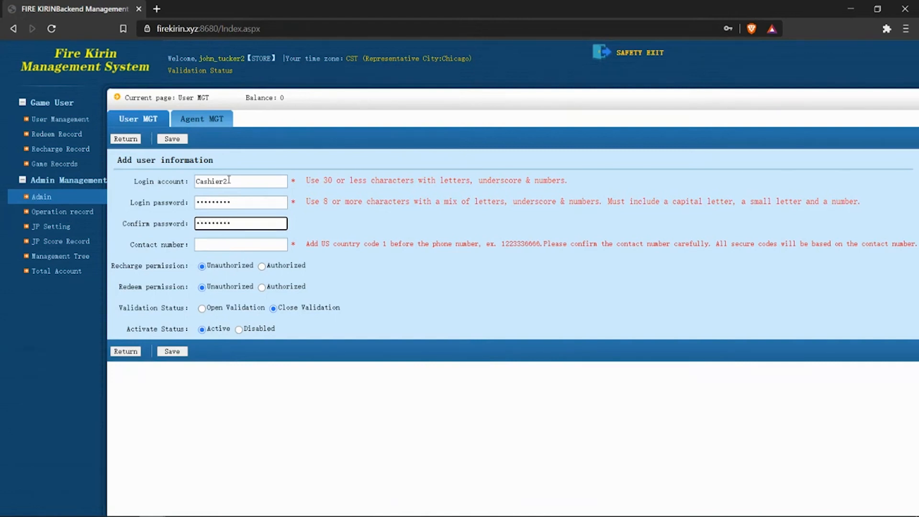
{"action": "type", "text": "00000000000"}
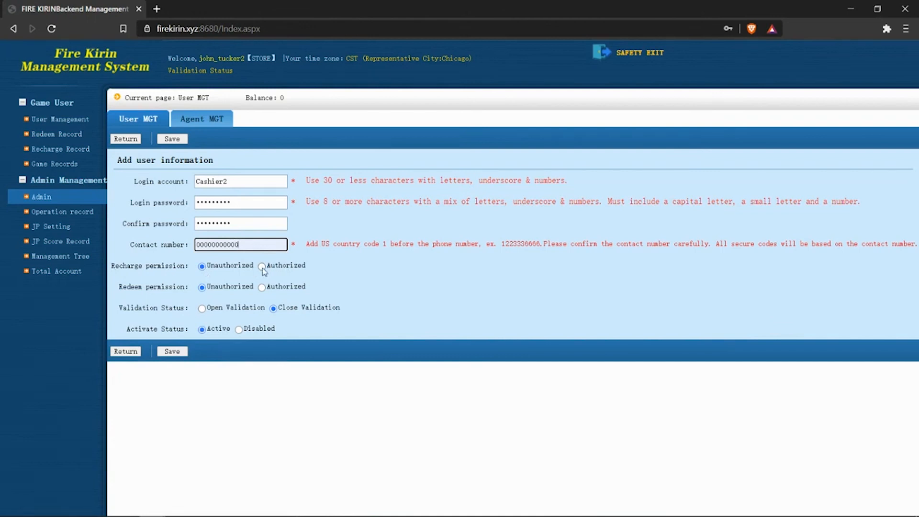
{"action": "left_click", "coordinate": [262, 287]}
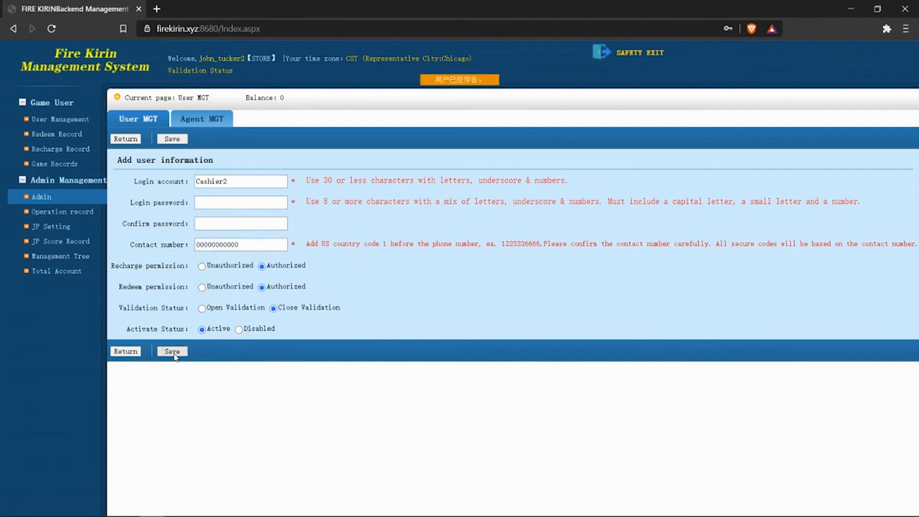
{"action": "mouse_move", "coordinate": [437, 131]}
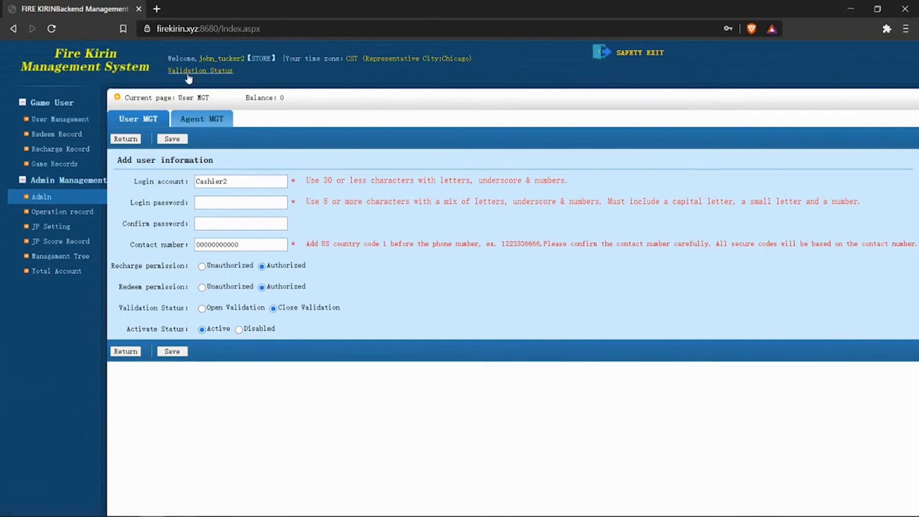
{"action": "left_click", "coordinate": [172, 139]}
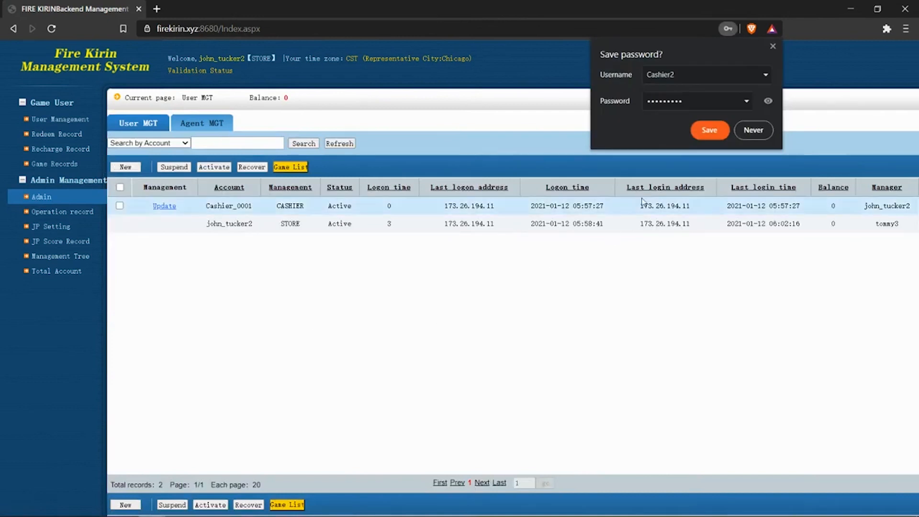
Decline saving the cashier's password in the browser and start a new cashier entry.
{"action": "left_click", "coordinate": [753, 131]}
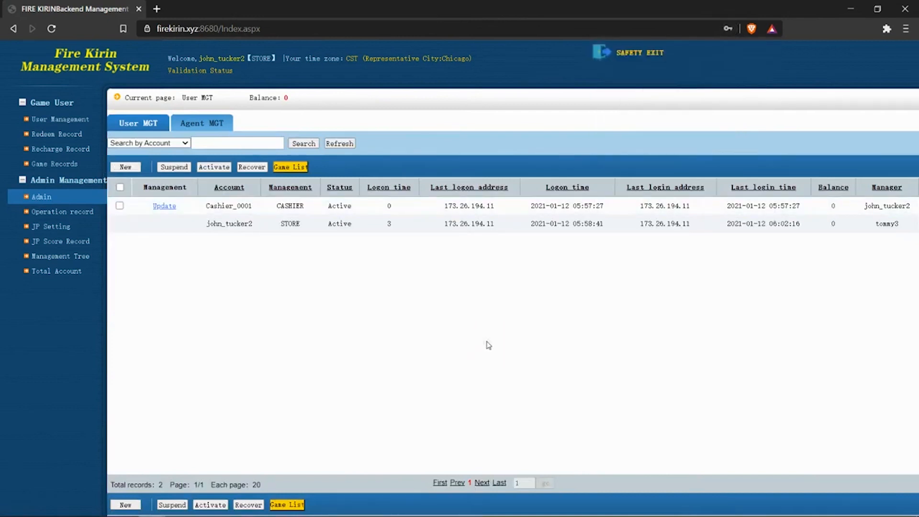
{"action": "mouse_move", "coordinate": [256, 255]}
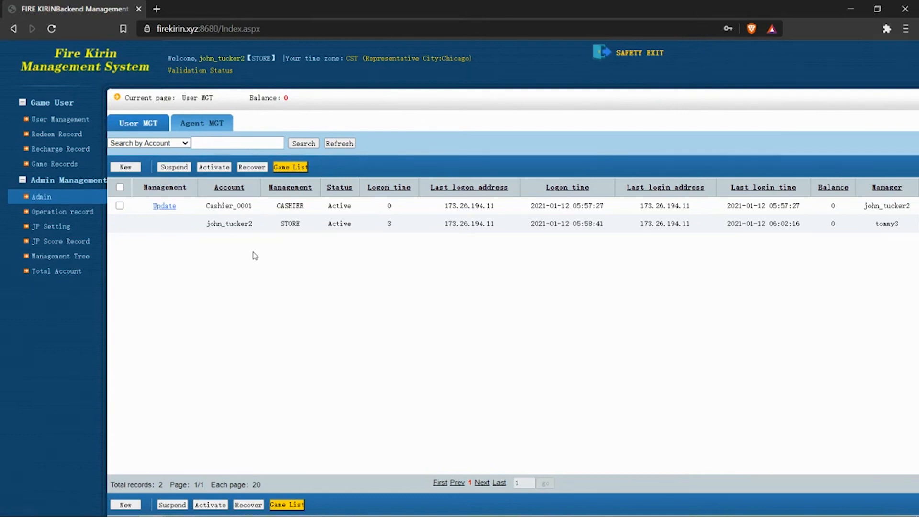
{"action": "mouse_move", "coordinate": [239, 243]}
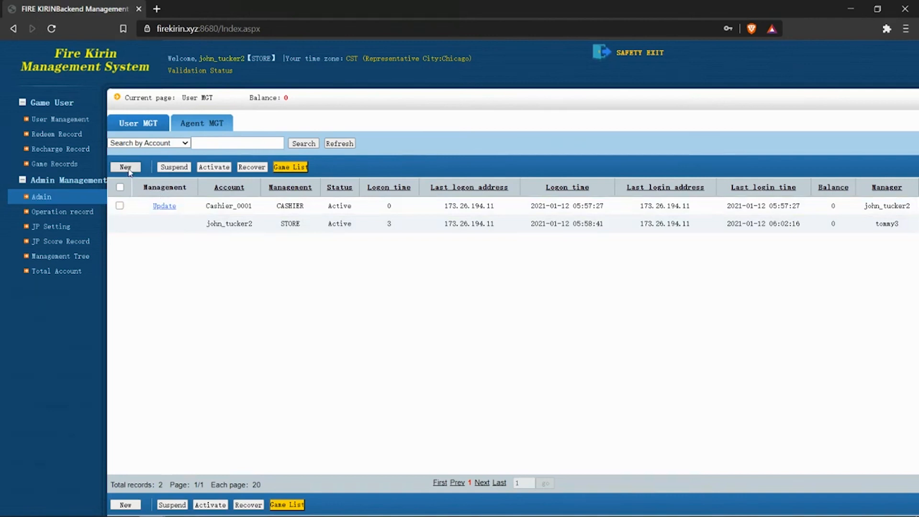
{"action": "left_click", "coordinate": [125, 167]}
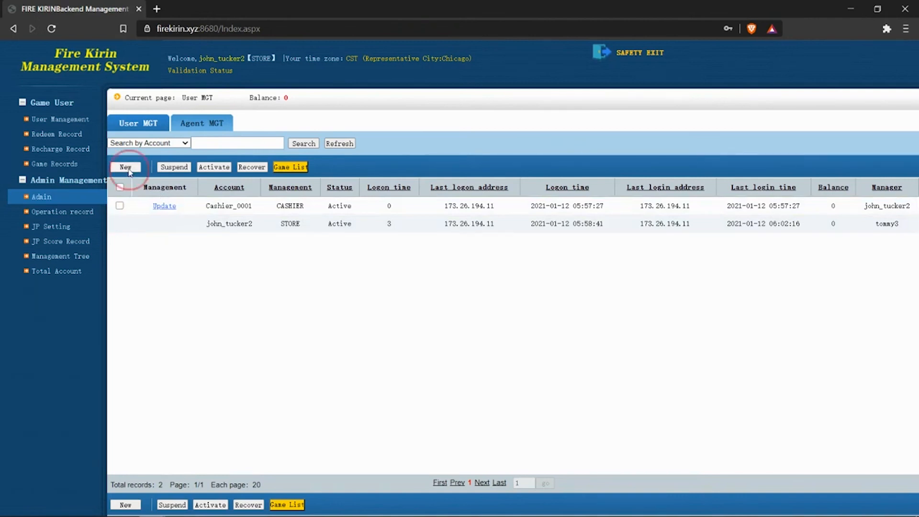
{"action": "left_click", "coordinate": [124, 167]}
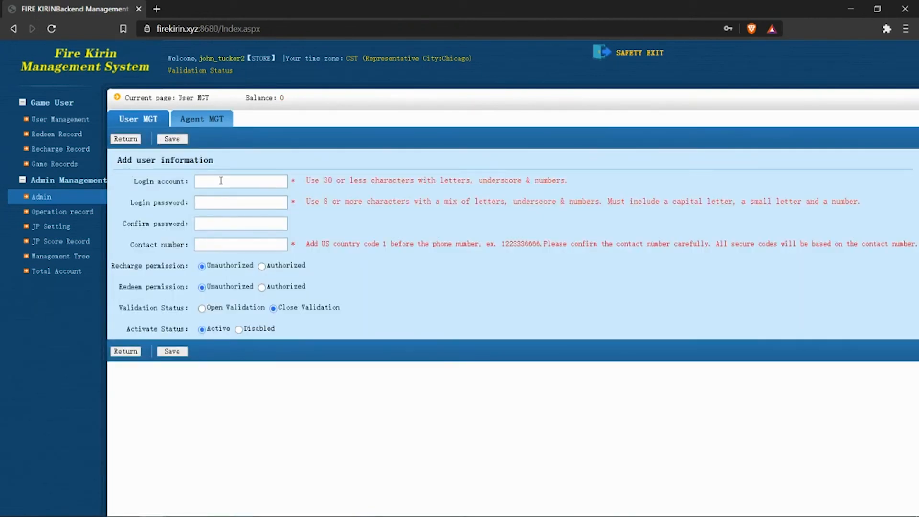
{"action": "left_click", "coordinate": [241, 181]}
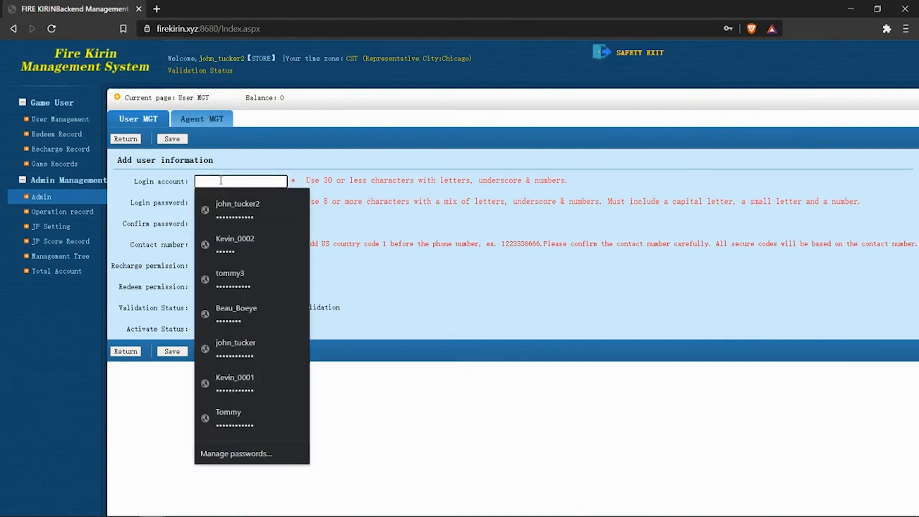
{"action": "type", "text": "Mindy"}
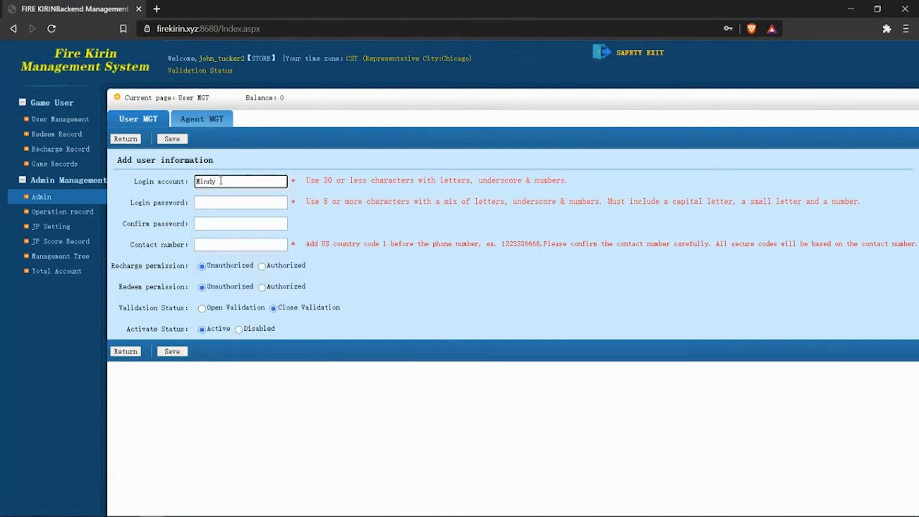
{"action": "left_click", "coordinate": [240, 202]}
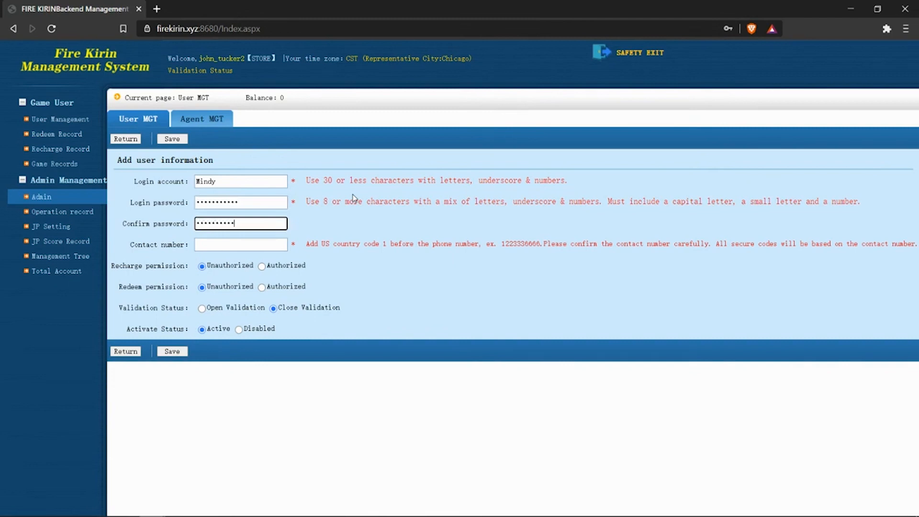
{"action": "left_click", "coordinate": [240, 244]}
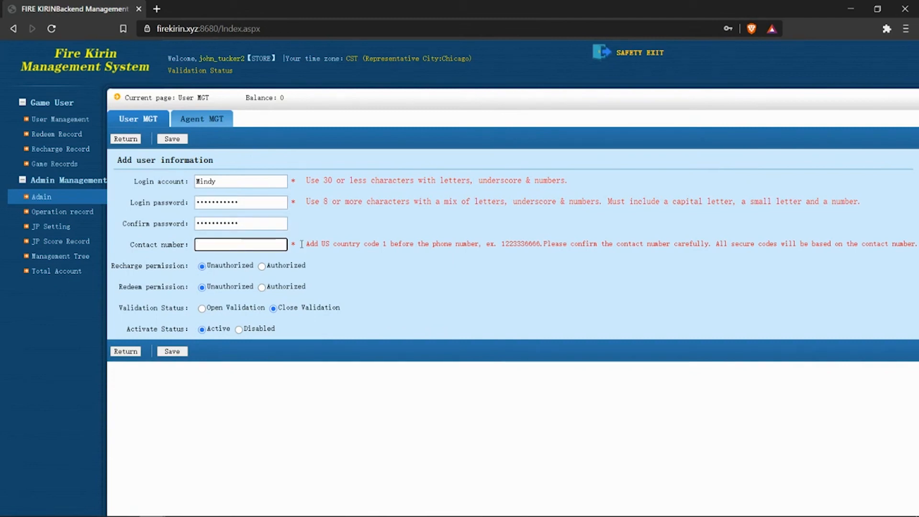
{"action": "left_click", "coordinate": [240, 243]}
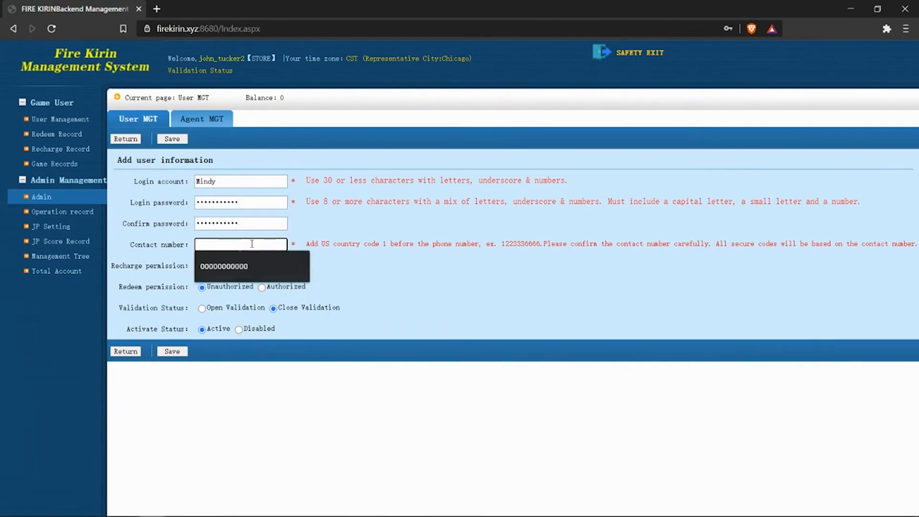
{"action": "left_click", "coordinate": [237, 266]}
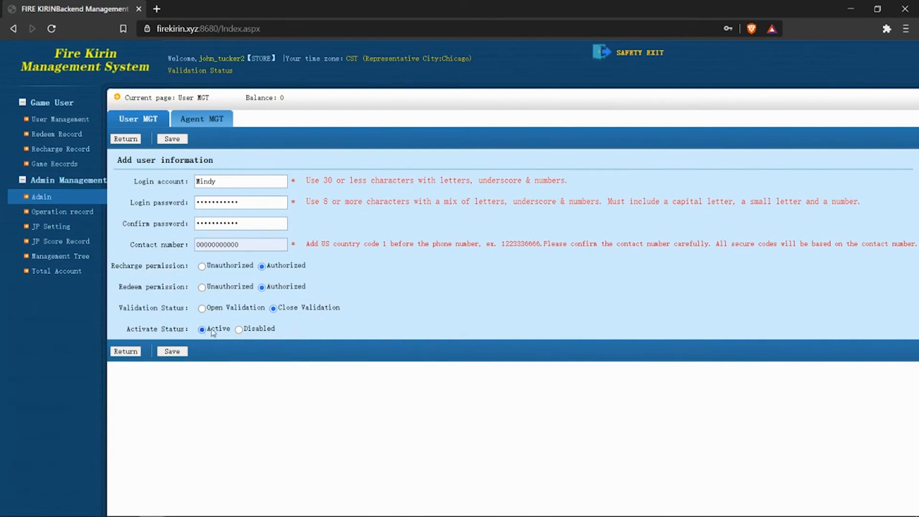
{"action": "left_click", "coordinate": [171, 350]}
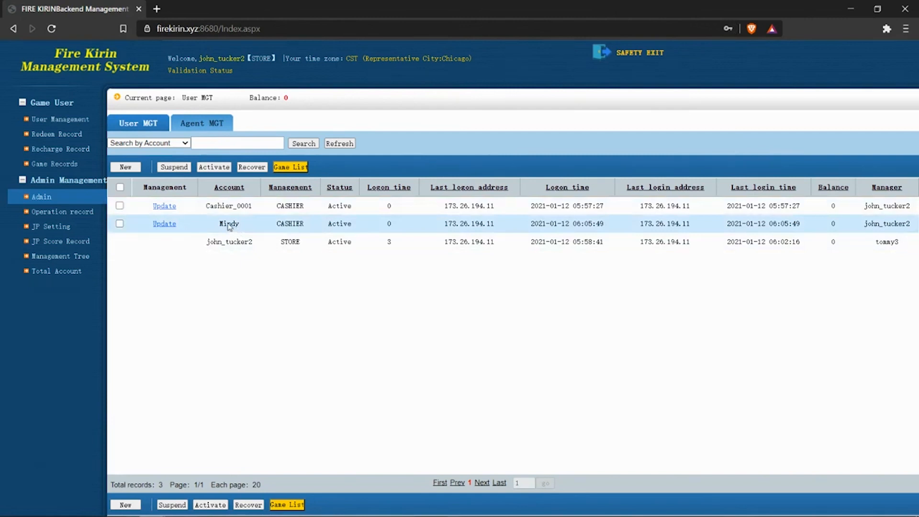
{"action": "mouse_move", "coordinate": [263, 261]}
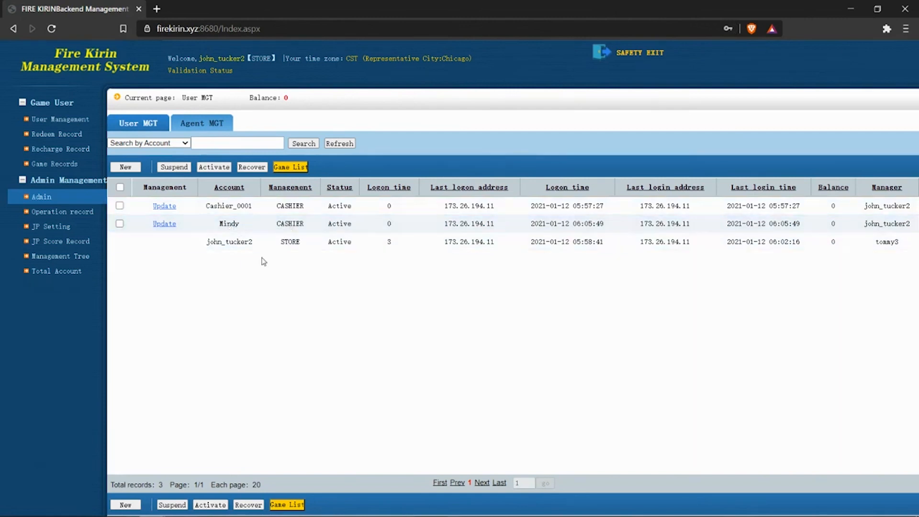
{"action": "mouse_move", "coordinate": [56, 133]}
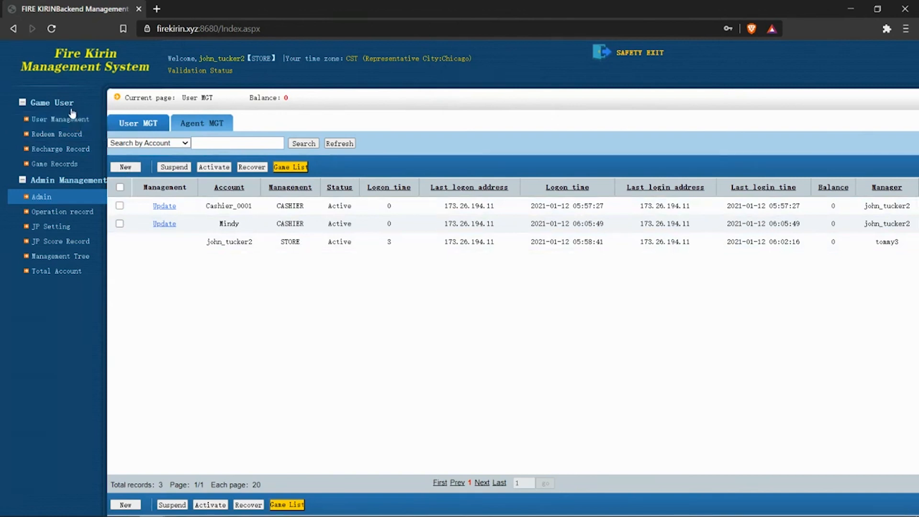
Open Game User > User Management to list player account Kevin_0002.
{"action": "left_click", "coordinate": [60, 119]}
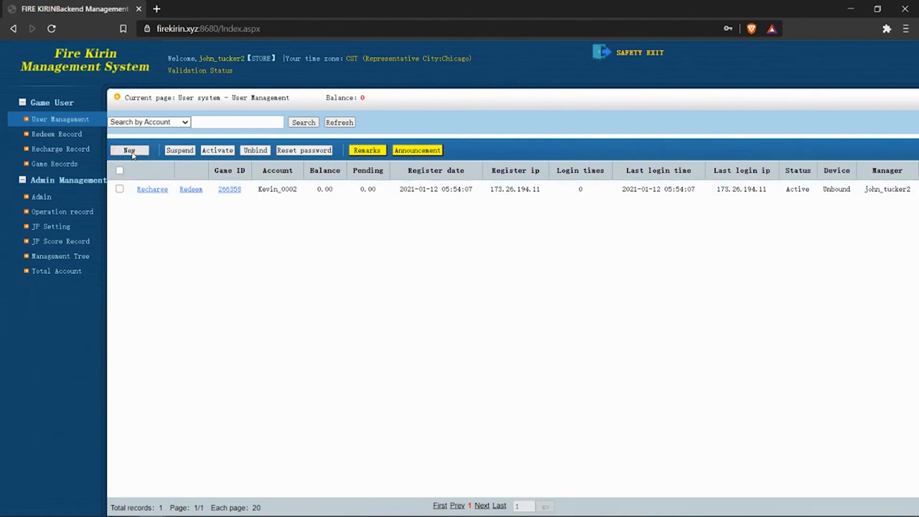
Start a new player account named Kevin_0003, leaving the login password to enter.
{"action": "left_click", "coordinate": [129, 150]}
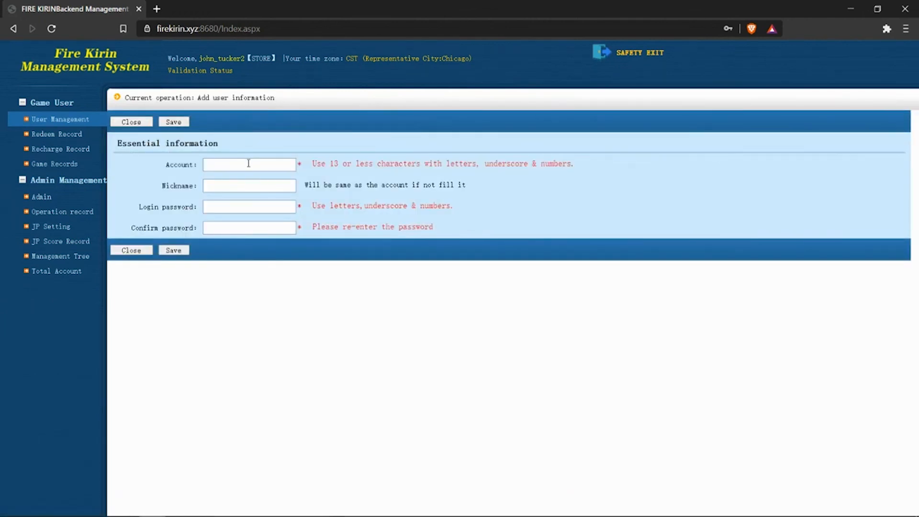
{"action": "left_click", "coordinate": [248, 164]}
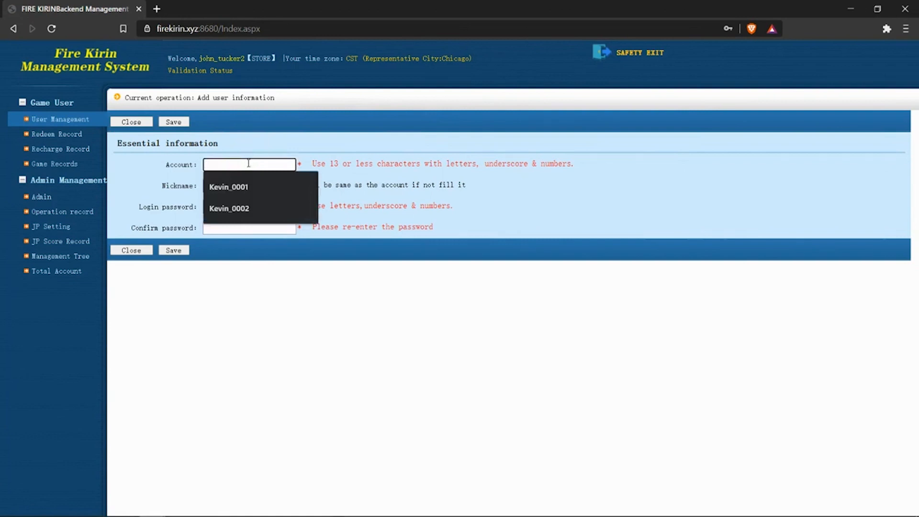
{"action": "left_click", "coordinate": [230, 208]}
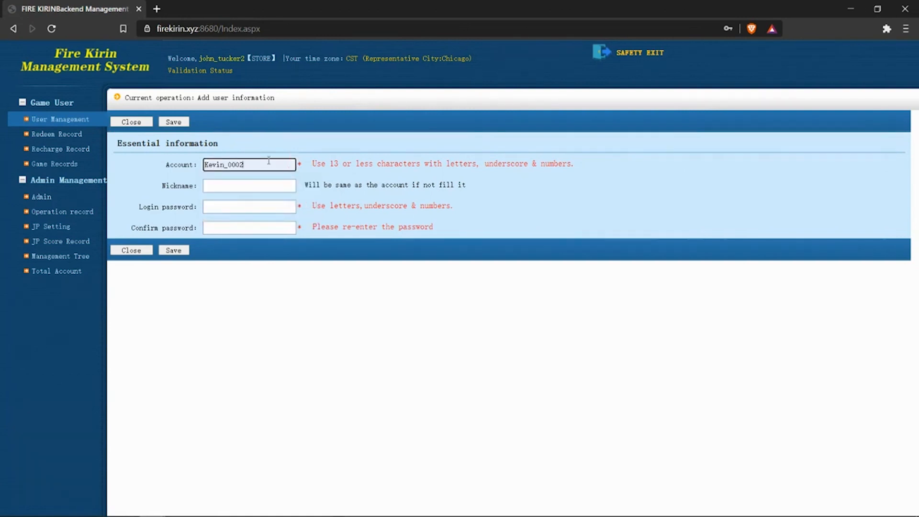
{"action": "type", "text": "Kevin_0003"}
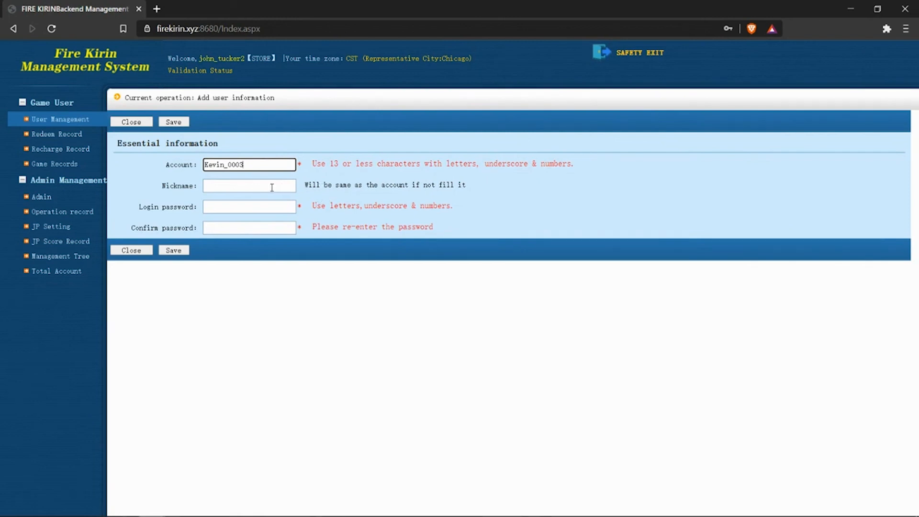
{"action": "mouse_move", "coordinate": [205, 181]}
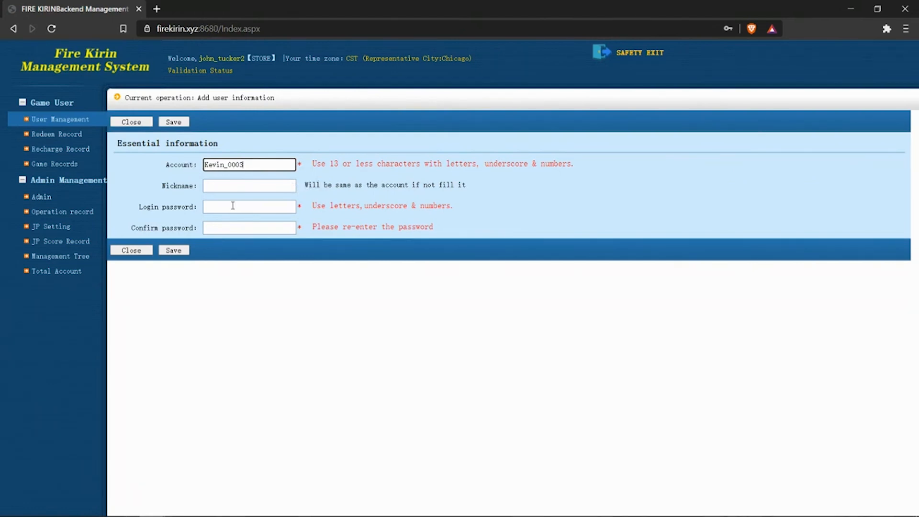
{"action": "left_click", "coordinate": [248, 206]}
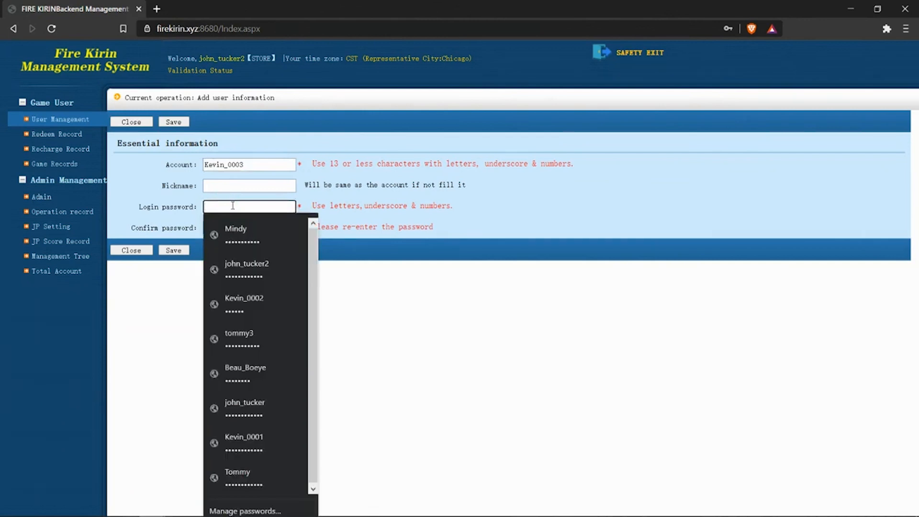